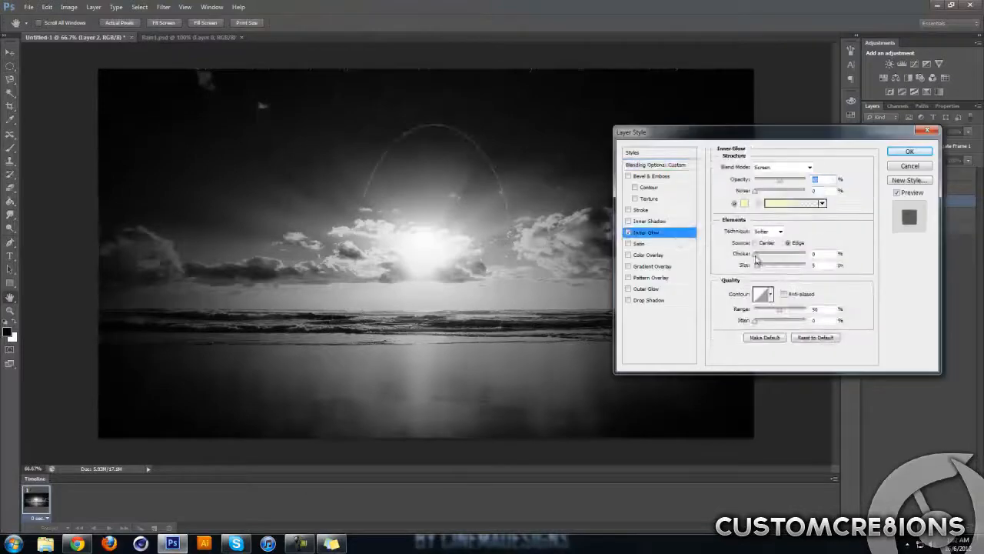
Step: Give the ring an orange Outer Glow and place the golden castle image inside the portal
{"action": "left_click", "coordinate": [646, 290]}
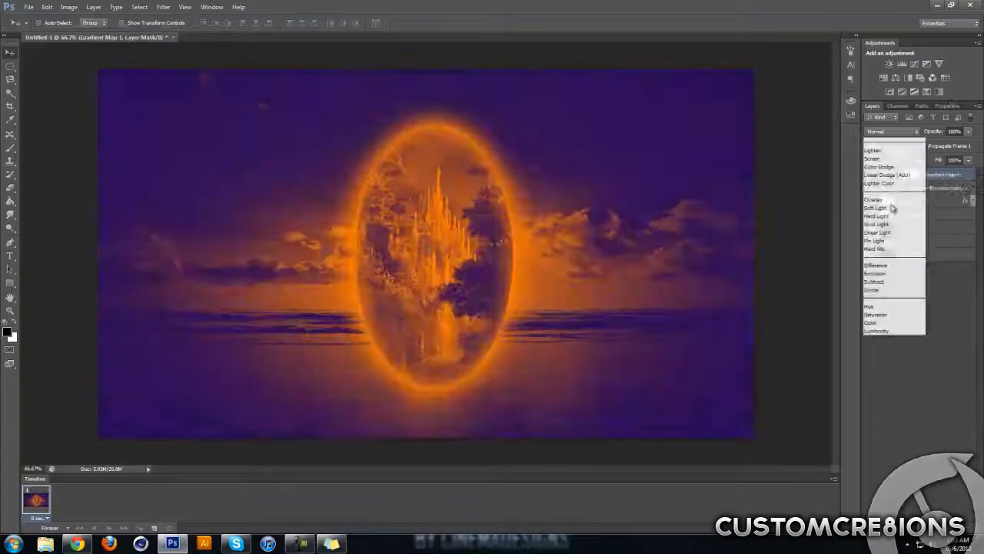
Step: Desaturate the seascape to dark grey and brighten the portal glow to white
{"action": "left_click", "coordinate": [28, 6]}
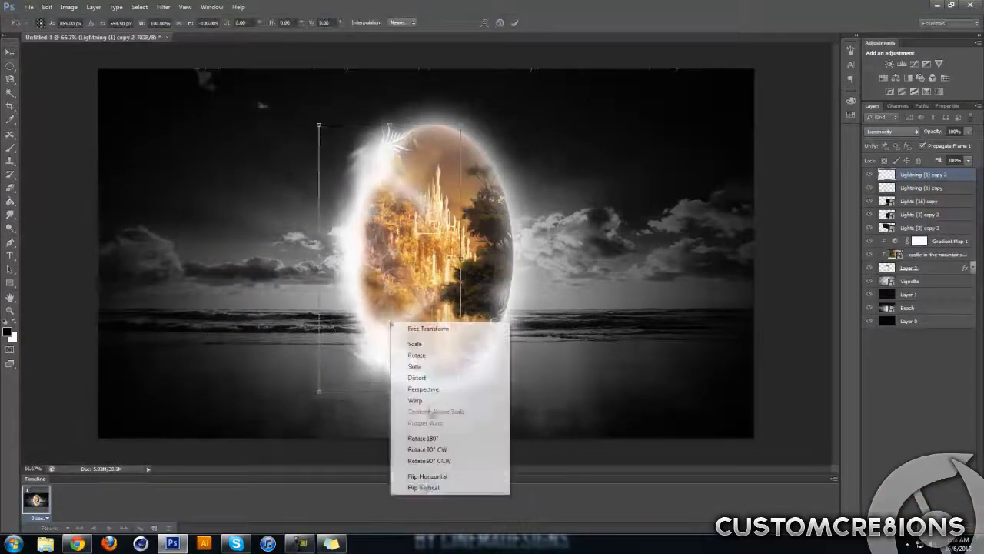
Step: Mirror the lightning to both sides and add titles 'THE PORTAL' and 'BY CINEMAADESIGNS', saving the PSD
{"action": "left_click", "coordinate": [417, 354]}
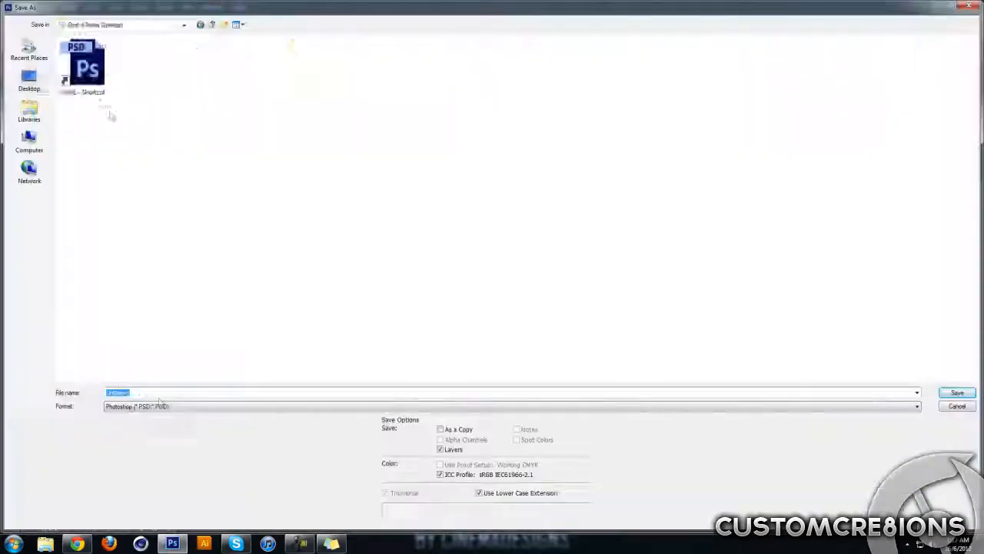
{"action": "left_click", "coordinate": [956, 392]}
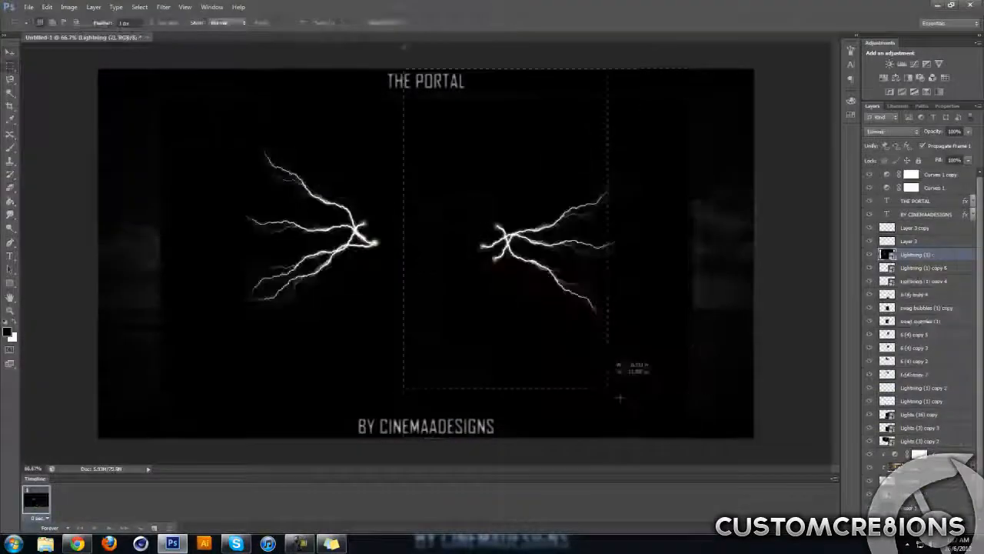